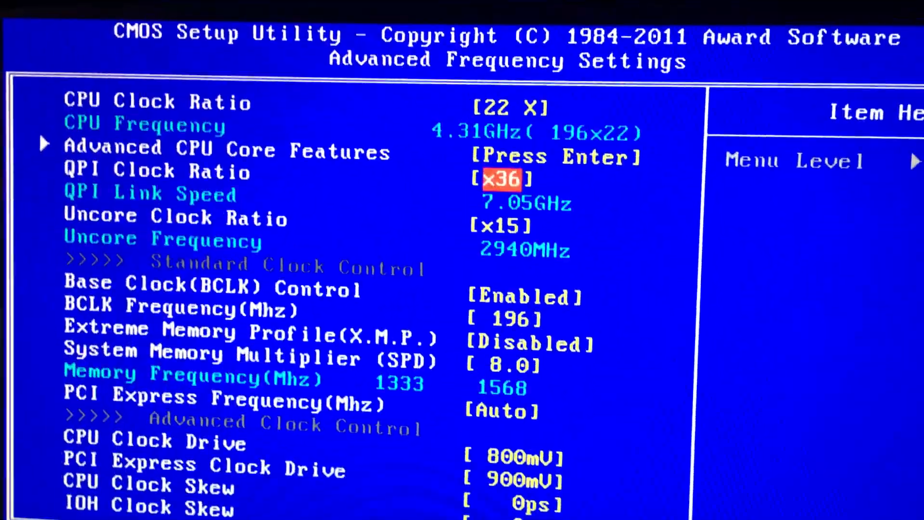
Step: Review the CPU core items, including BCLK 196 and enabled CPU cores, then return to M.I.T
{"action": "key", "text": "Down"}
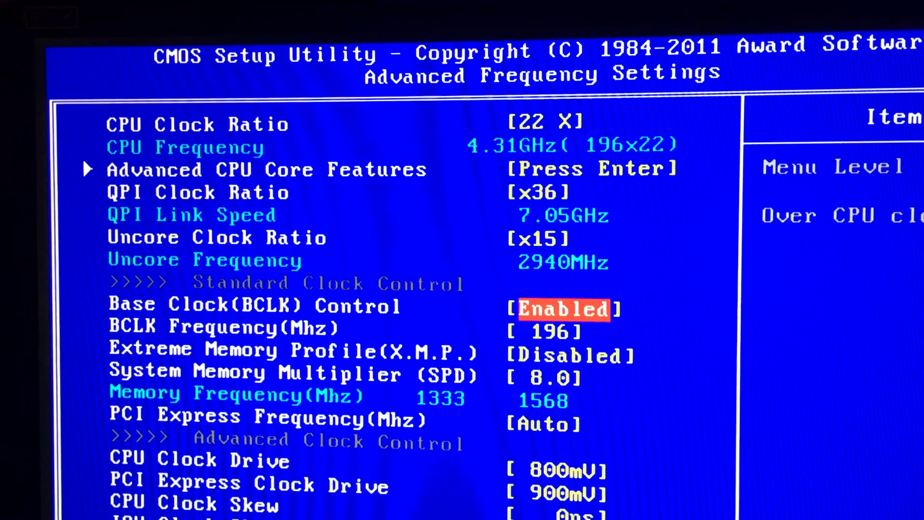
{"action": "key", "text": "up"}
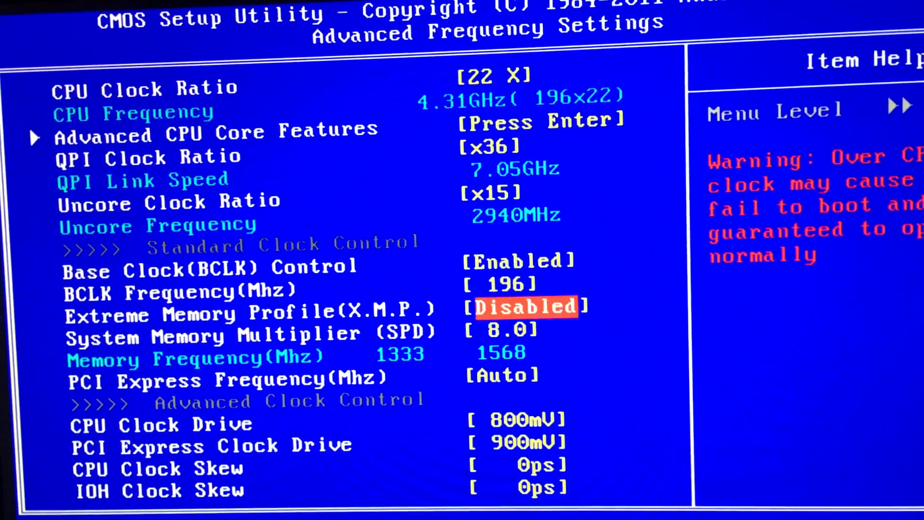
{"action": "key", "text": "down"}
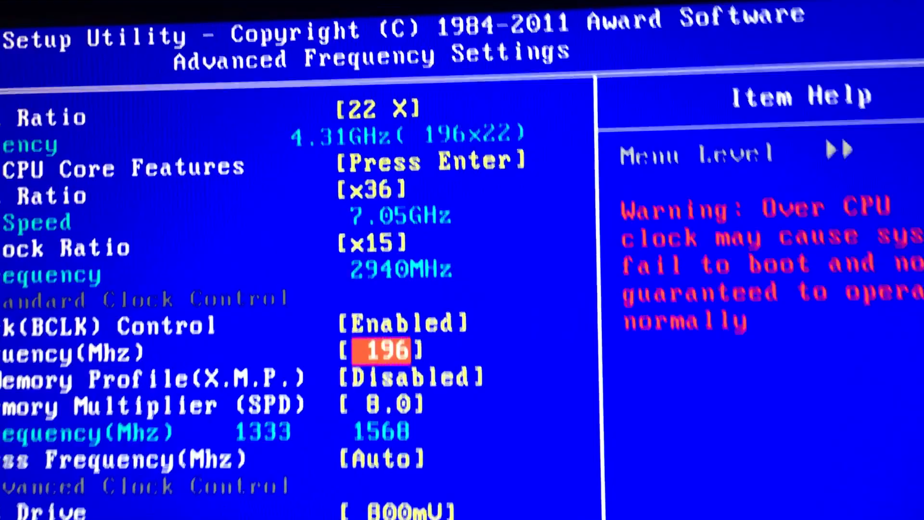
{"action": "scroll", "scroll_direction": "down", "scroll_amount": 3}
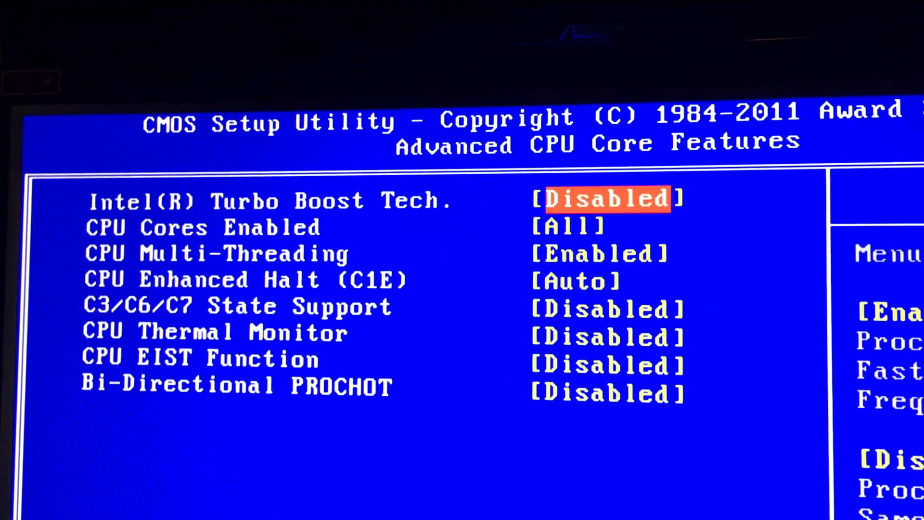
{"action": "key", "text": "down"}
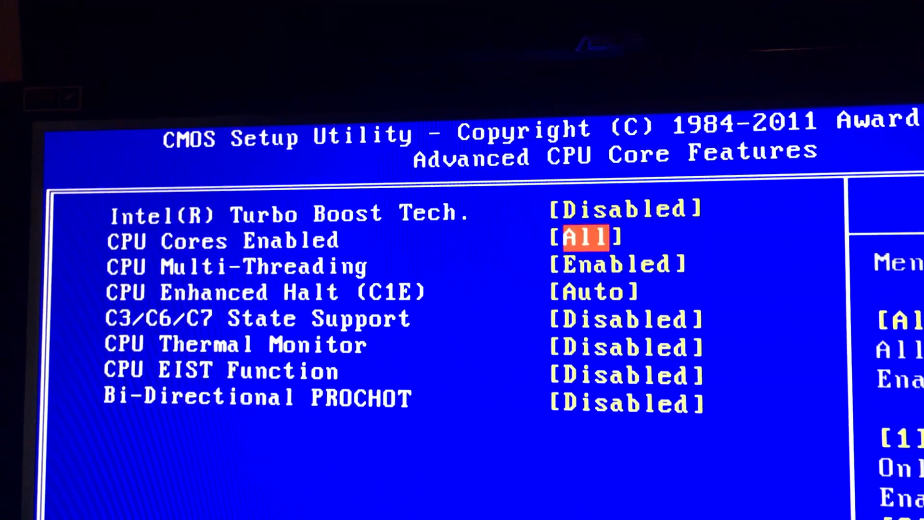
{"action": "key", "text": "down"}
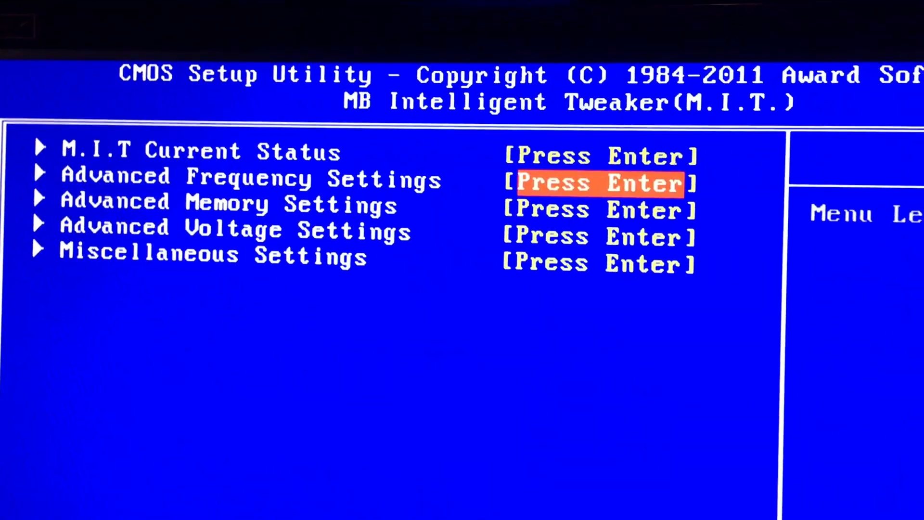
Step: Inspect the Channel A memory timings, then view voltages: LLC Level 2, Vcore 1.3625V, QPI/Vtt 1.335V
{"action": "key", "text": "down"}
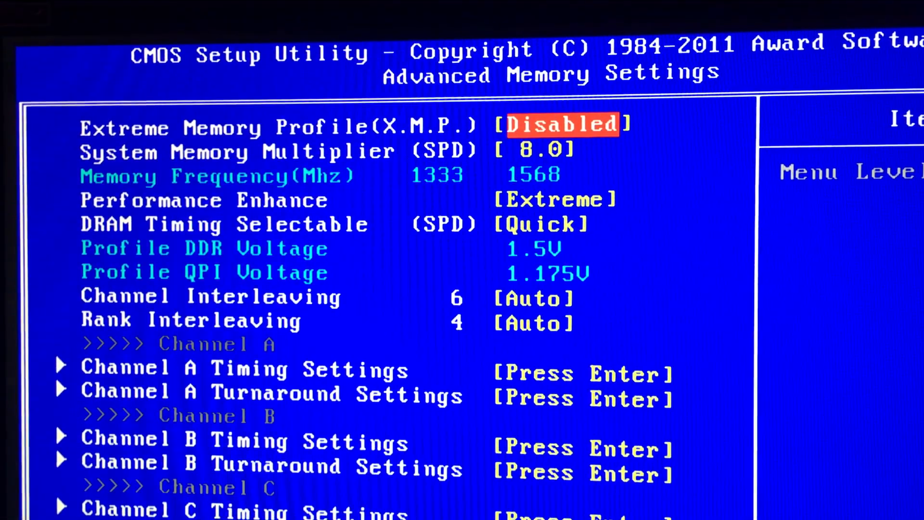
{"action": "key", "text": "down"}
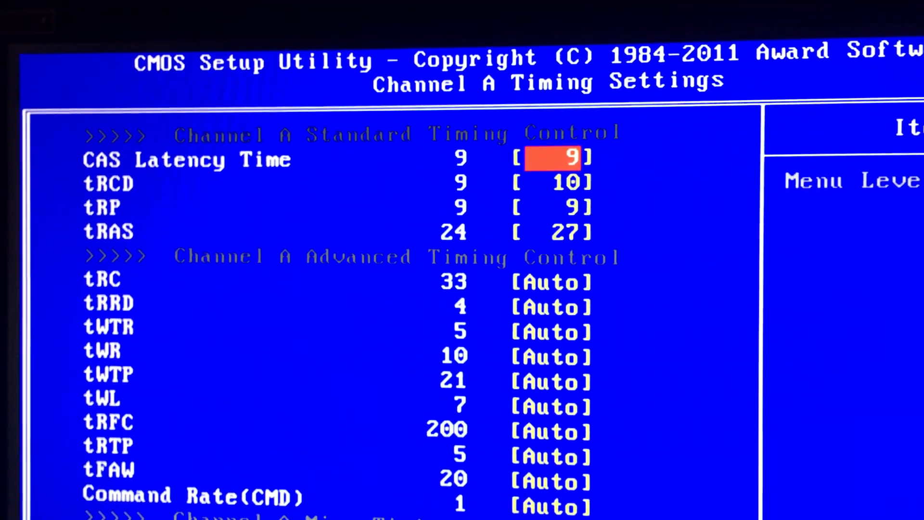
{"action": "key", "text": "Escape"}
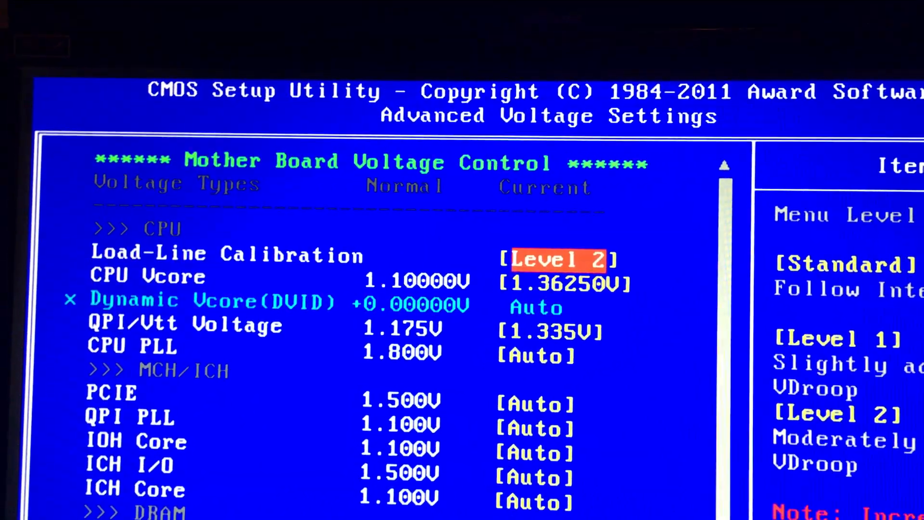
{"action": "key", "text": "Down"}
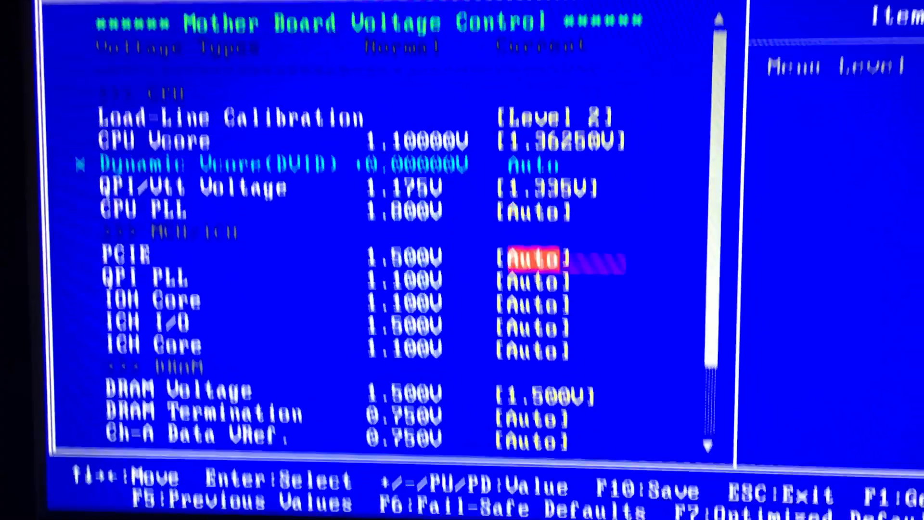
{"action": "key", "text": "down"}
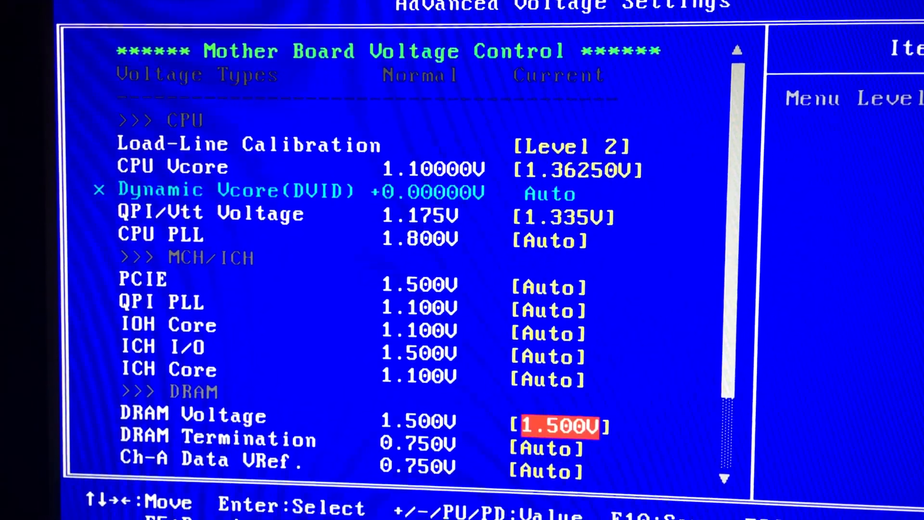
{"action": "key", "text": "up"}
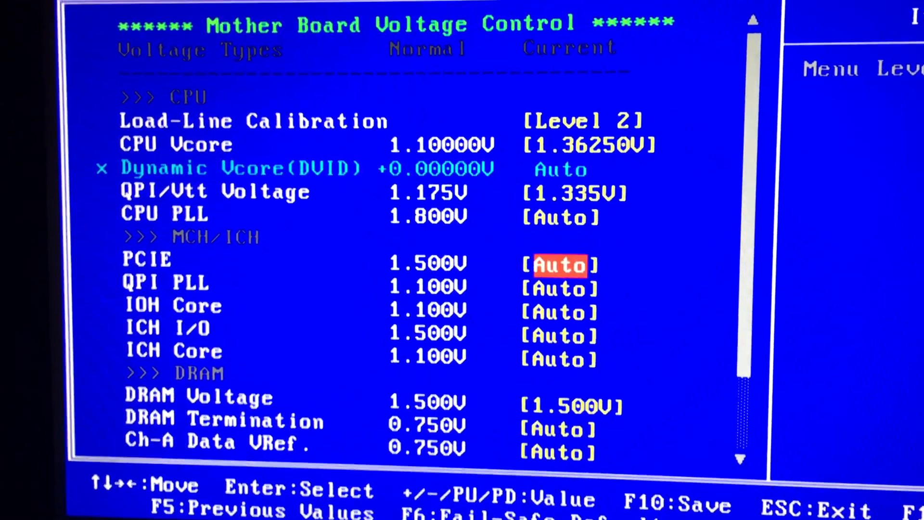
{"action": "key", "text": "up"}
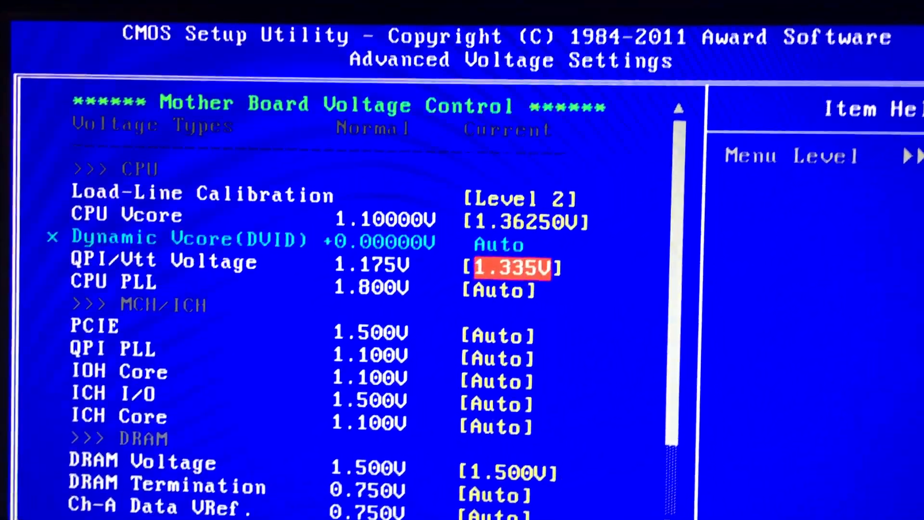
{"action": "key", "text": "up"}
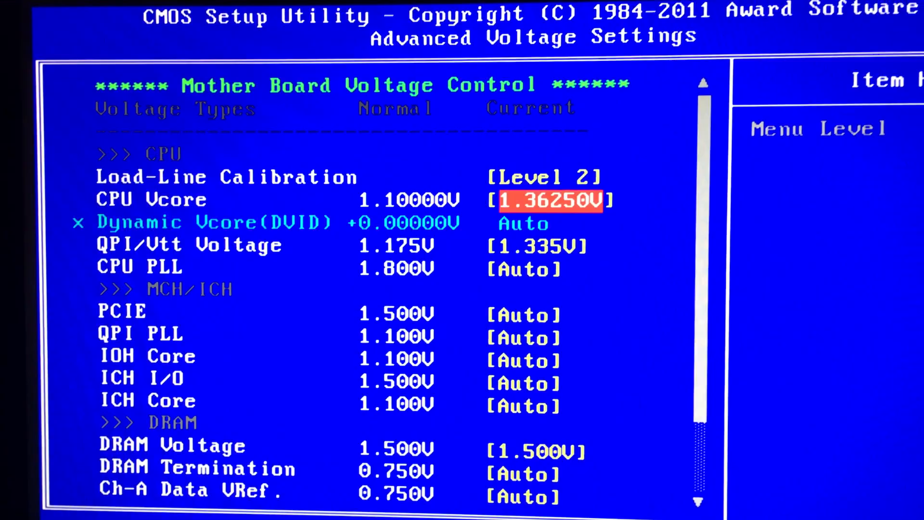
{"action": "key", "text": "Up"}
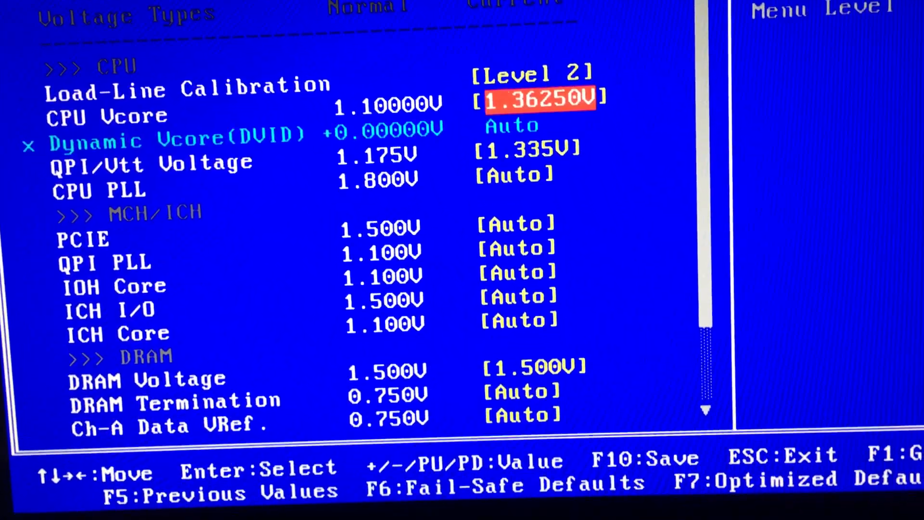
{"action": "scroll", "scroll_direction": "up", "scroll_amount": 3}
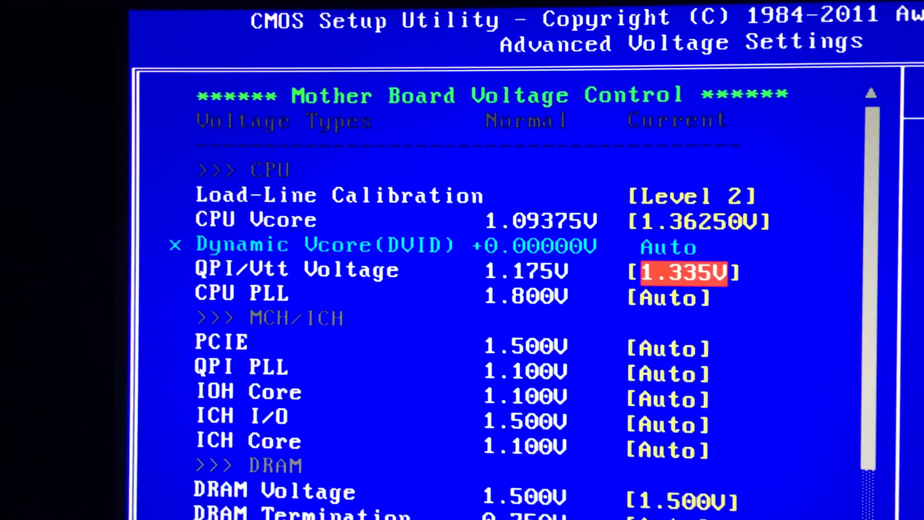
{"action": "key", "text": "enter"}
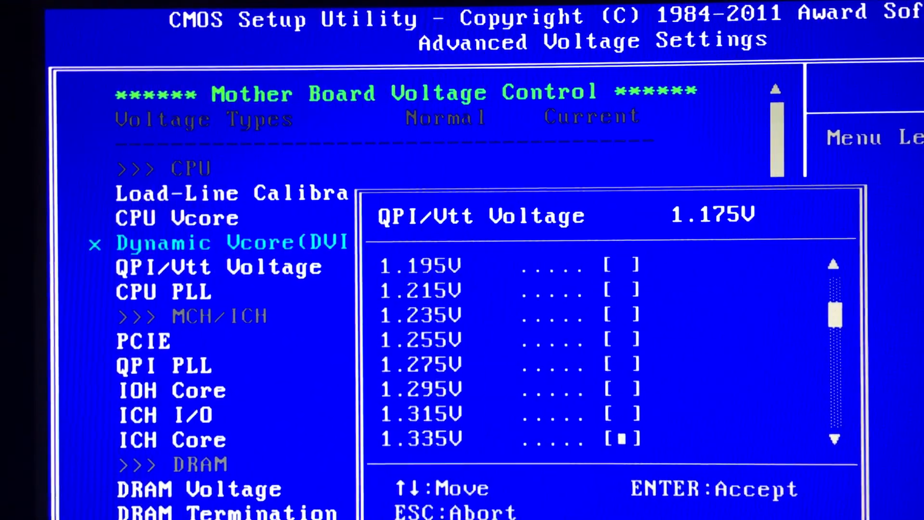
{"action": "key", "text": "up"}
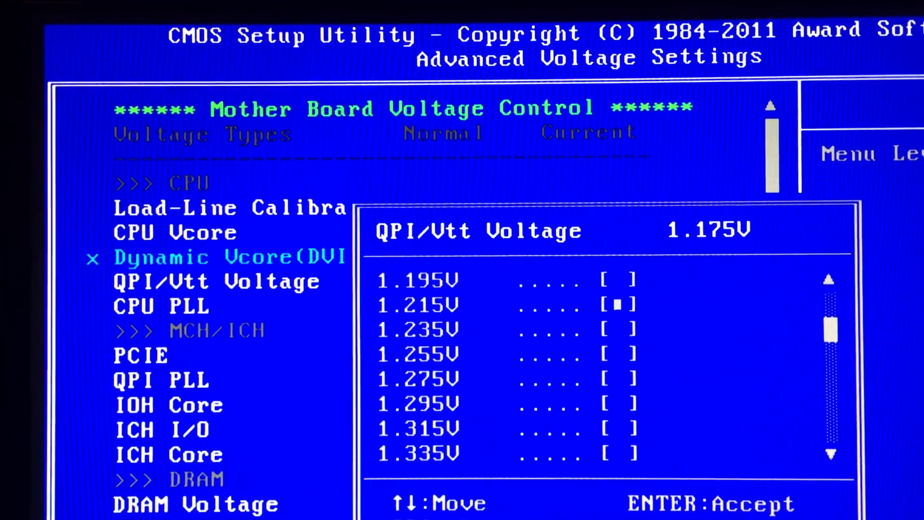
{"action": "key", "text": "down"}
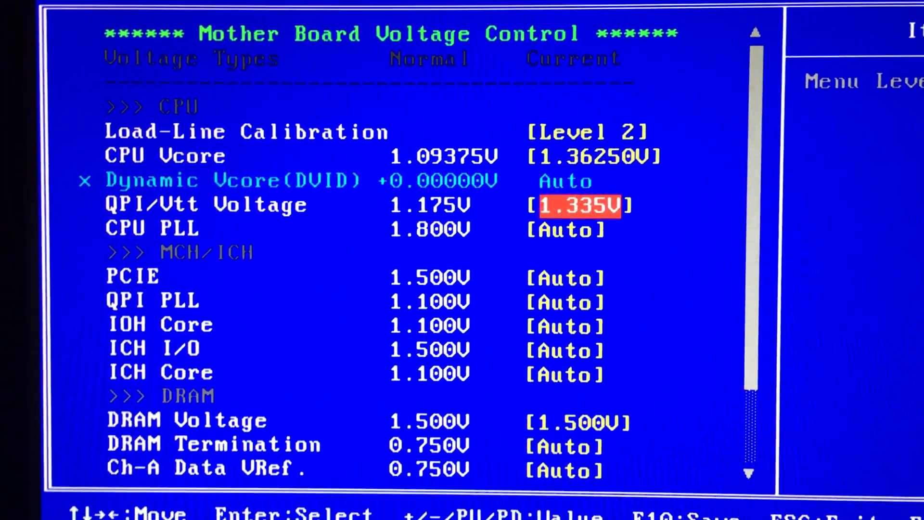
{"action": "key", "text": "Escape"}
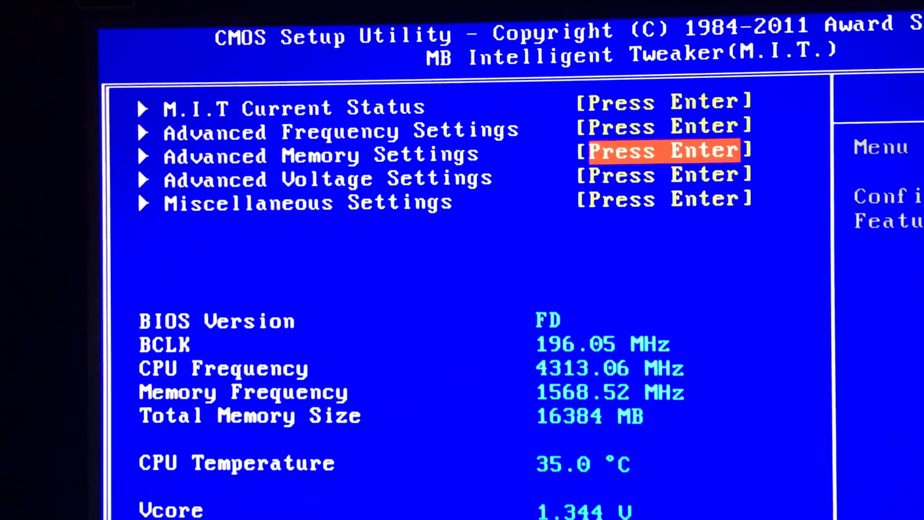
{"action": "key", "text": "up"}
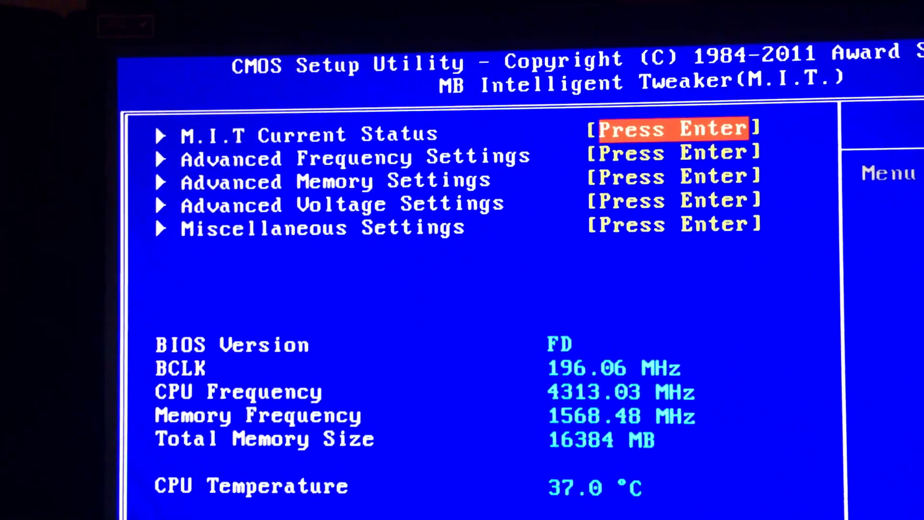
{"action": "key", "text": "down"}
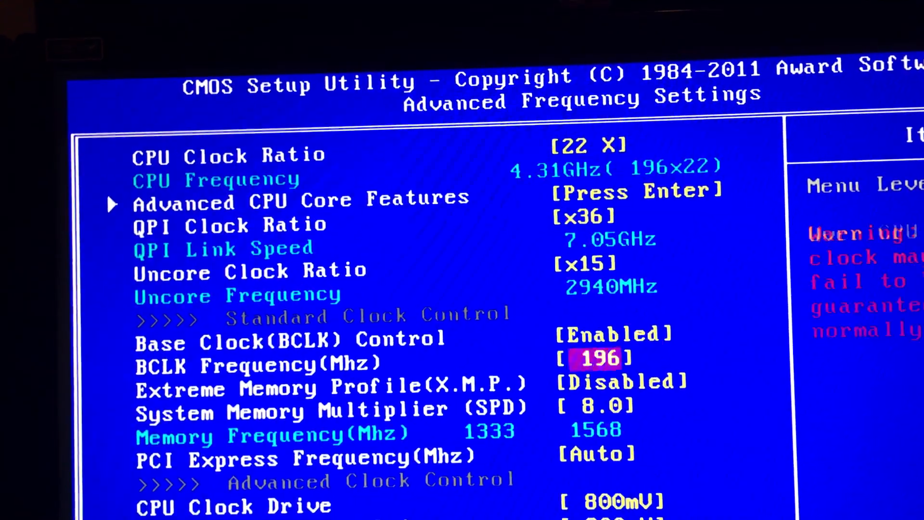
{"action": "key", "text": "Escape"}
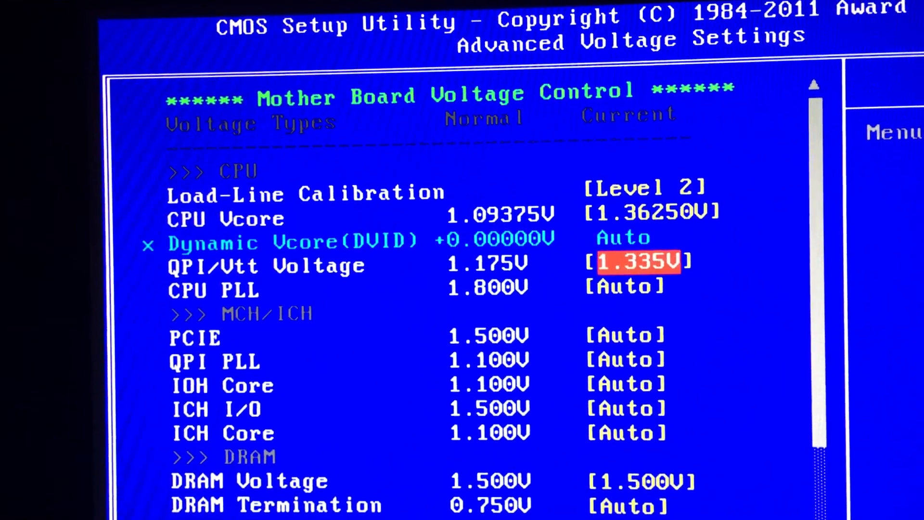
{"action": "key", "text": "up"}
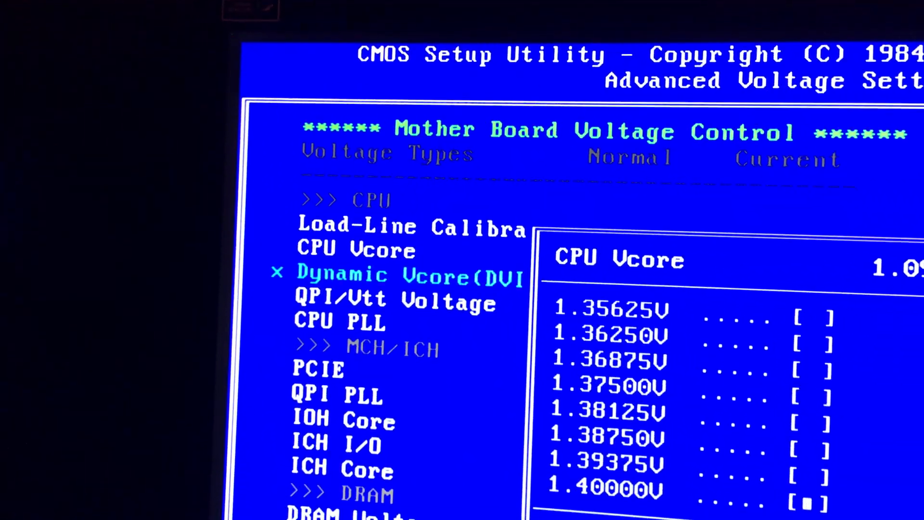
{"action": "key", "text": "up"}
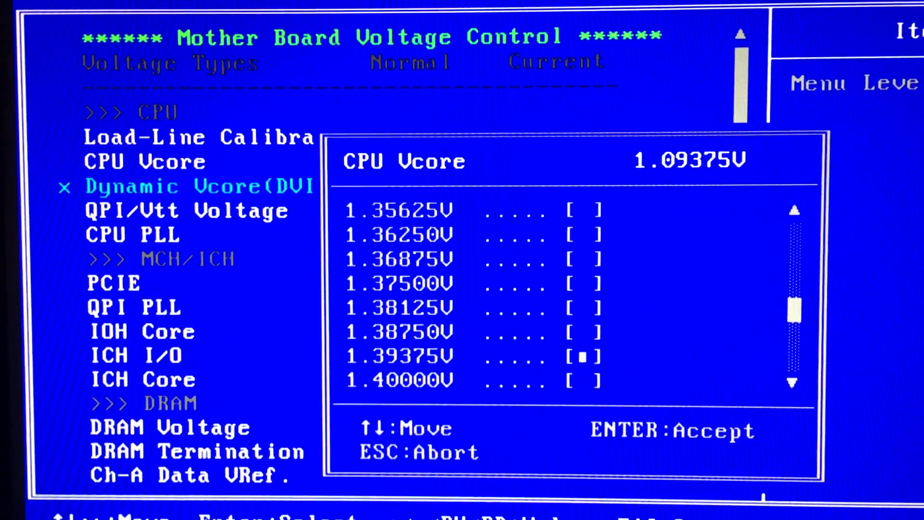
{"action": "key", "text": "up"}
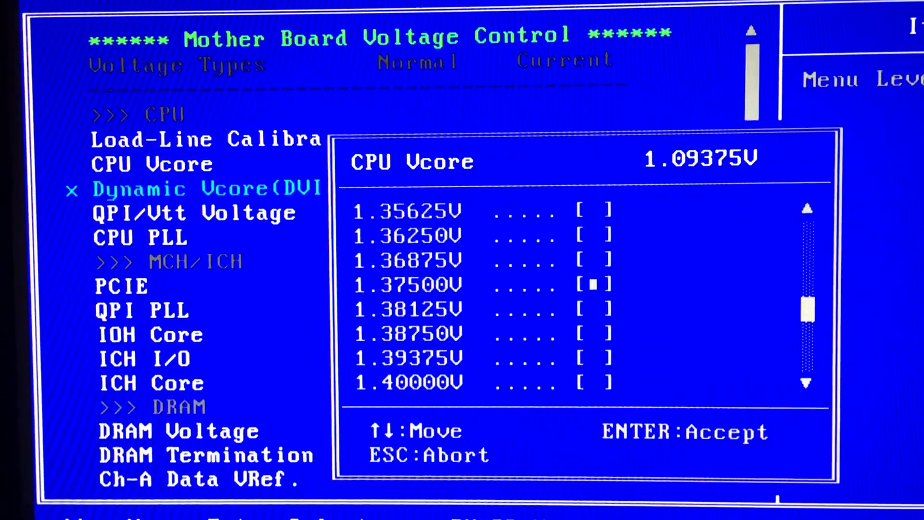
{"action": "key", "text": "Down"}
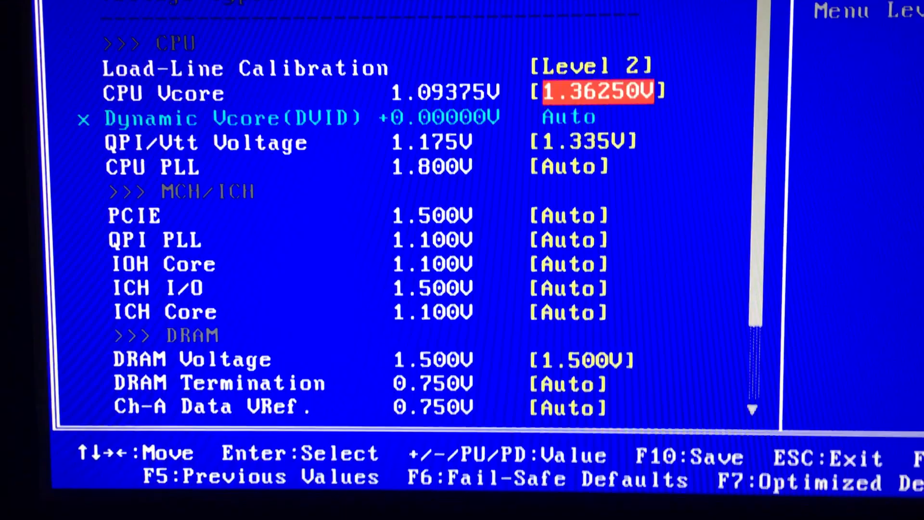
{"action": "scroll", "scroll_direction": "up", "scroll_amount": 3}
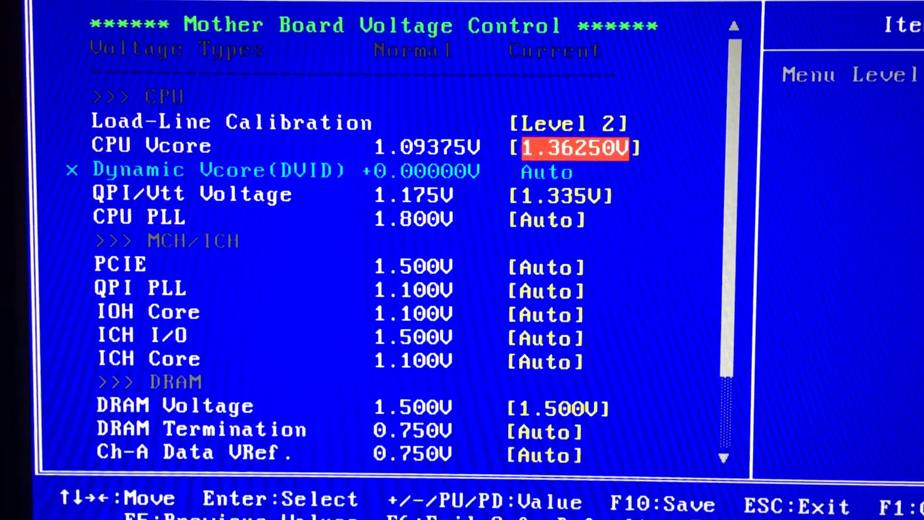